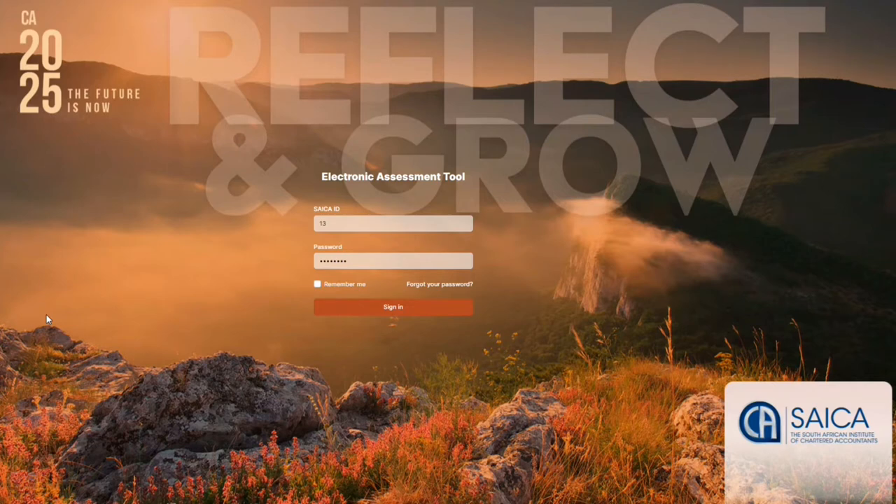
pyautogui.moveTo(143, 297)
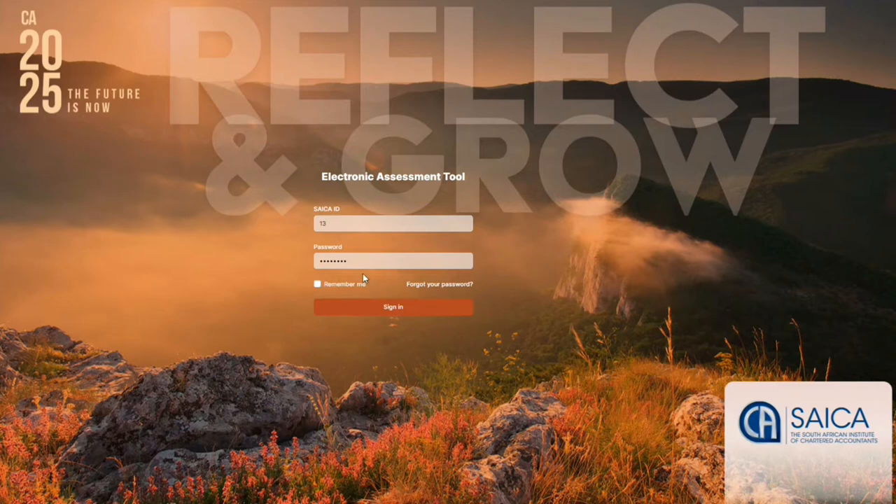
pyautogui.moveTo(392, 307)
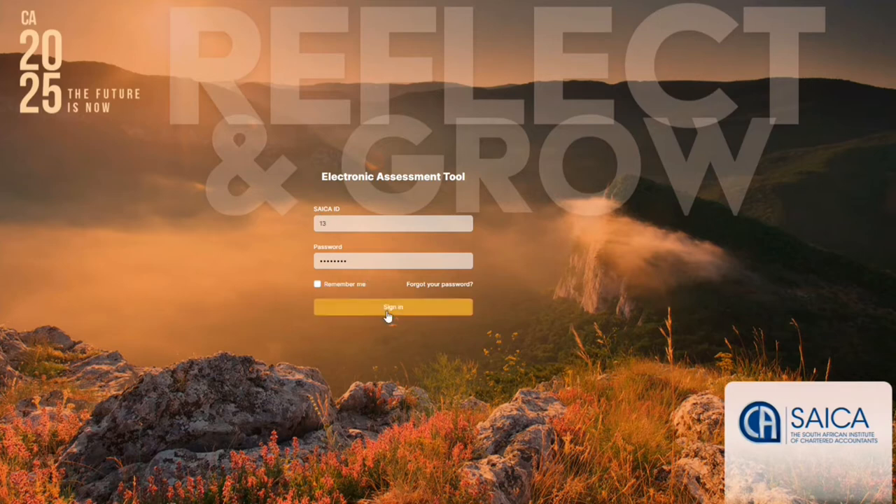
# Sign in with the entered SAICA ID and password to reach the Dashboard
pyautogui.click(391, 307)
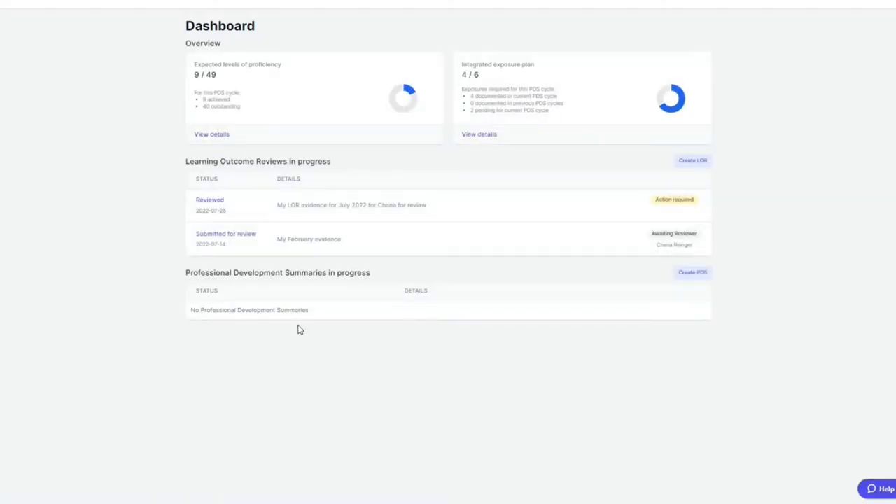
pyautogui.moveTo(187, 330)
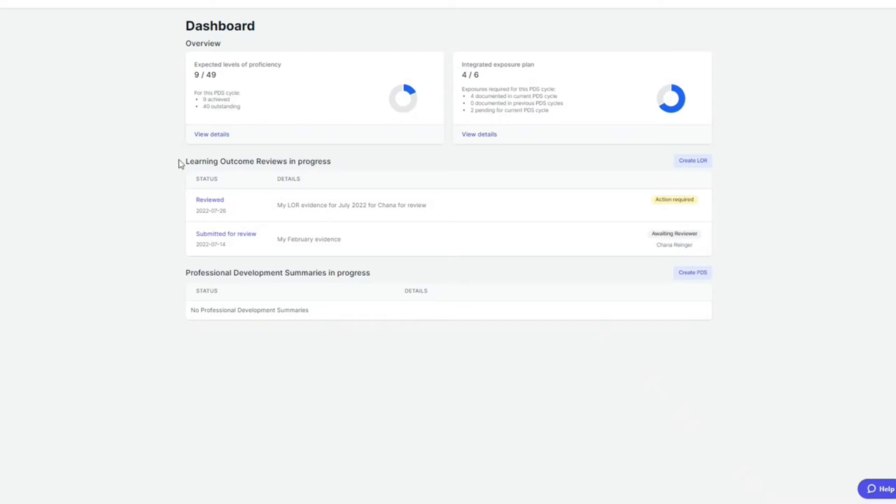
pyautogui.moveTo(343, 167)
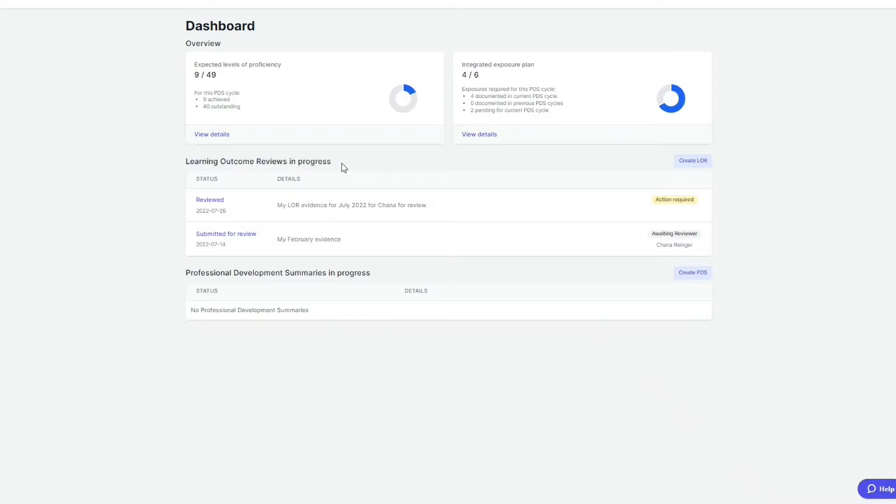
pyautogui.moveTo(226, 233)
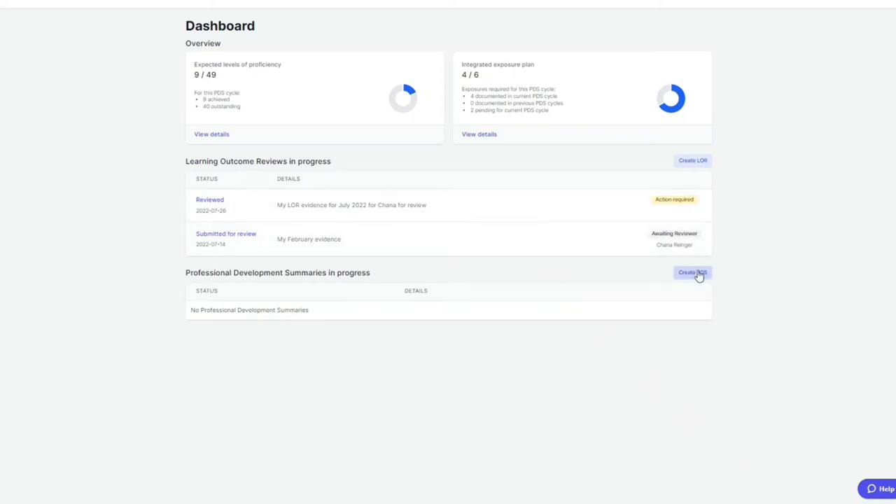
pyautogui.moveTo(714, 285)
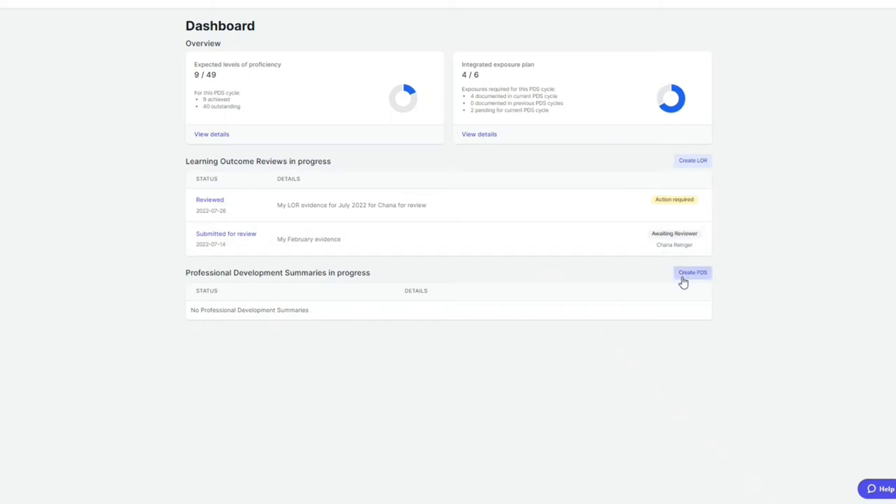
# Start a new Professional Development Summary from the Dashboard
pyautogui.click(691, 271)
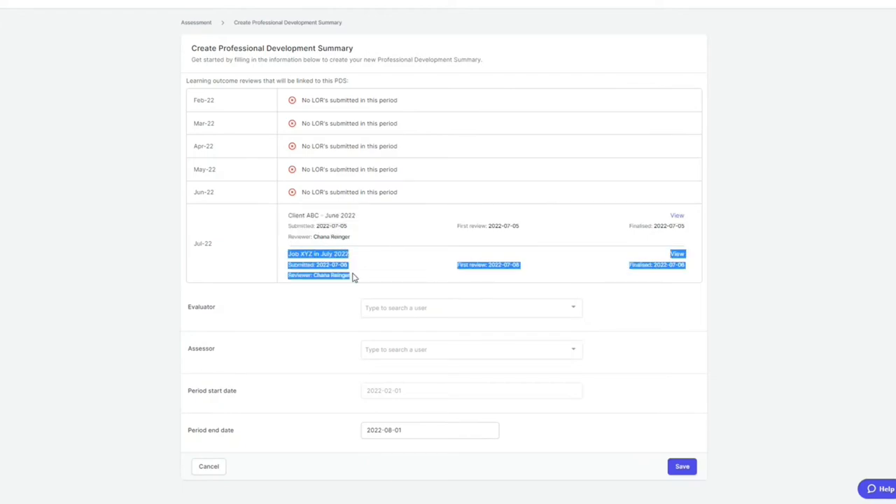
pyautogui.moveTo(241, 190)
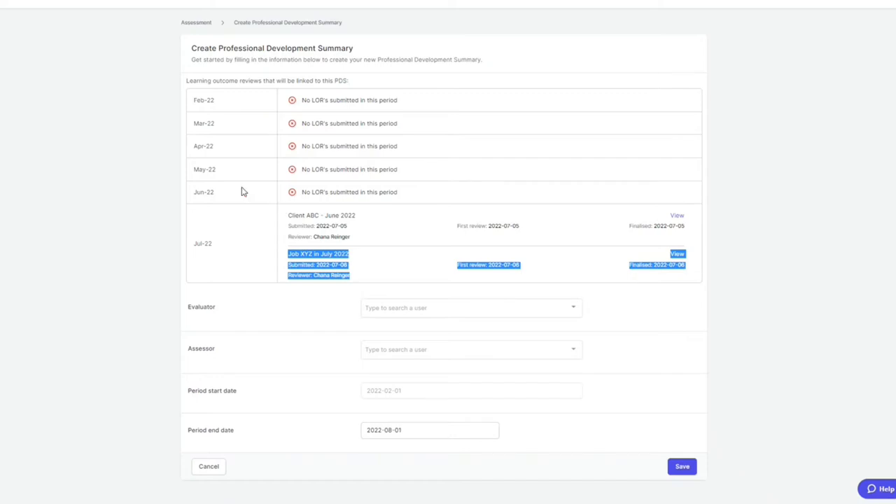
pyautogui.moveTo(238, 305)
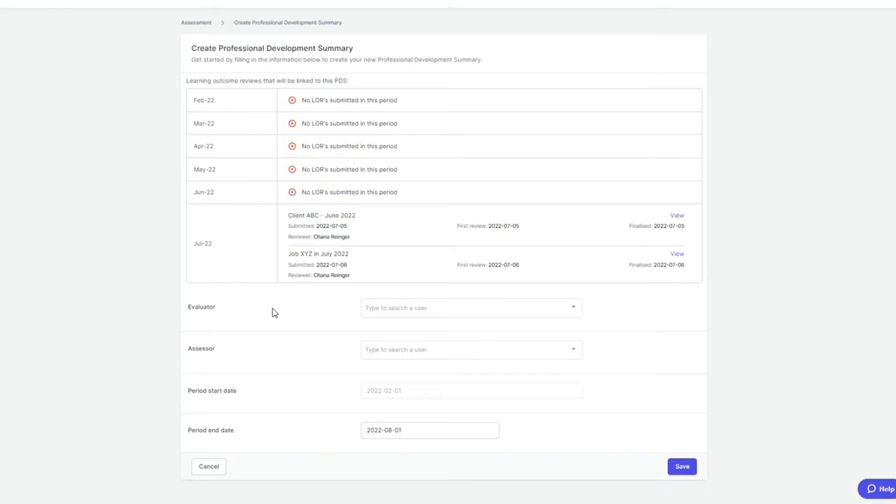
pyautogui.moveTo(408, 392)
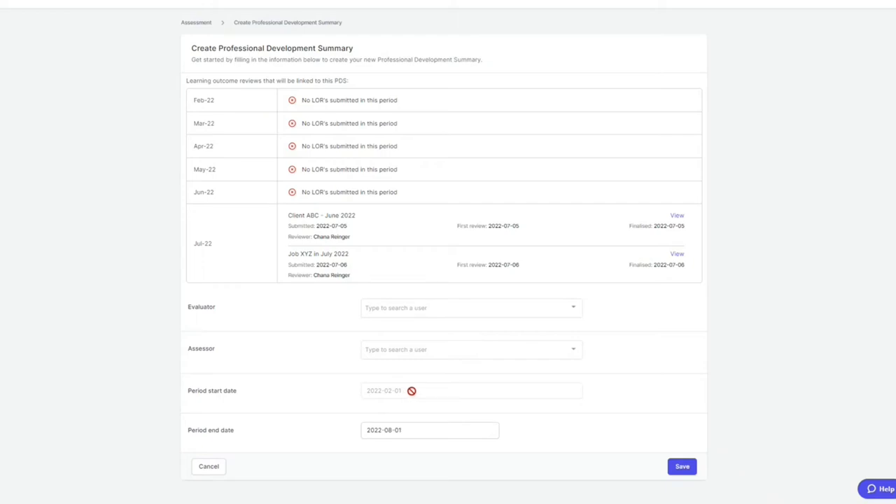
pyautogui.tripleClick(383, 390)
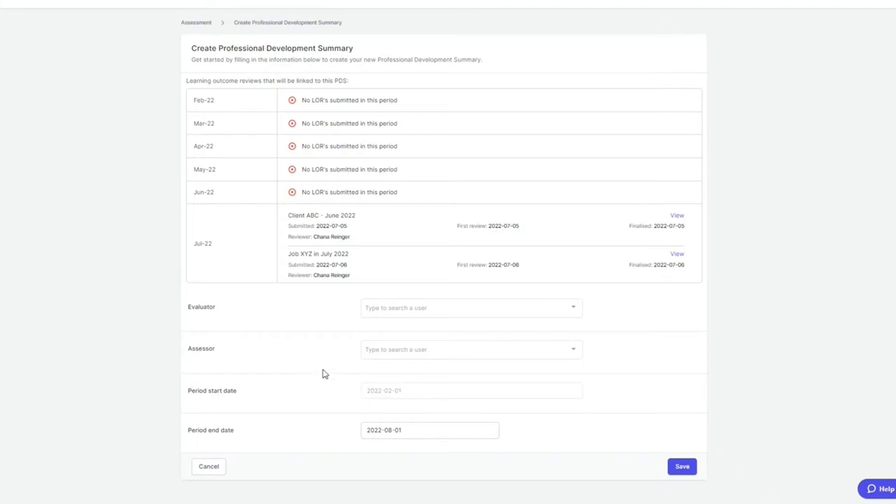
pyautogui.moveTo(356, 392)
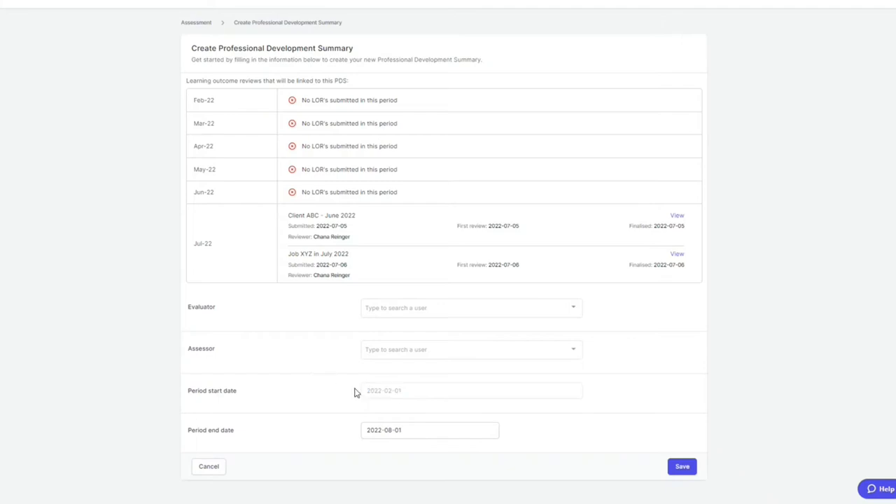
pyautogui.moveTo(277, 262)
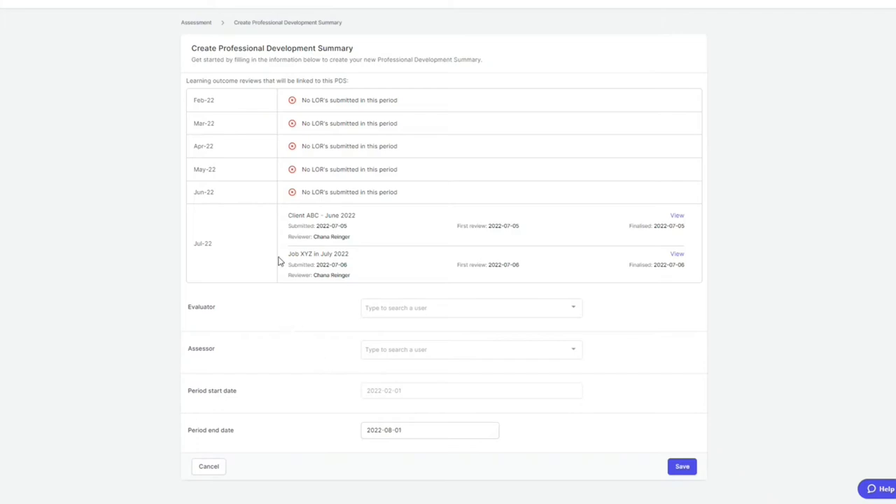
pyautogui.moveTo(168, 100)
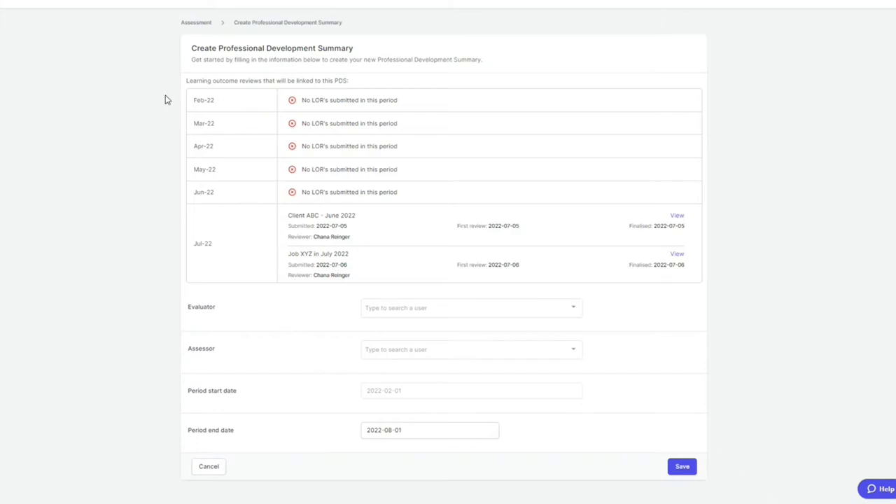
pyautogui.doubleClick(203, 100)
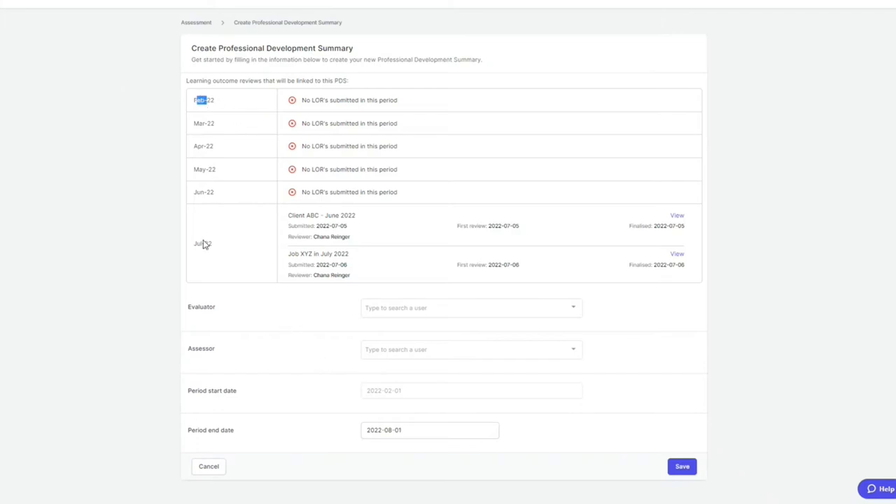
pyautogui.doubleClick(202, 244)
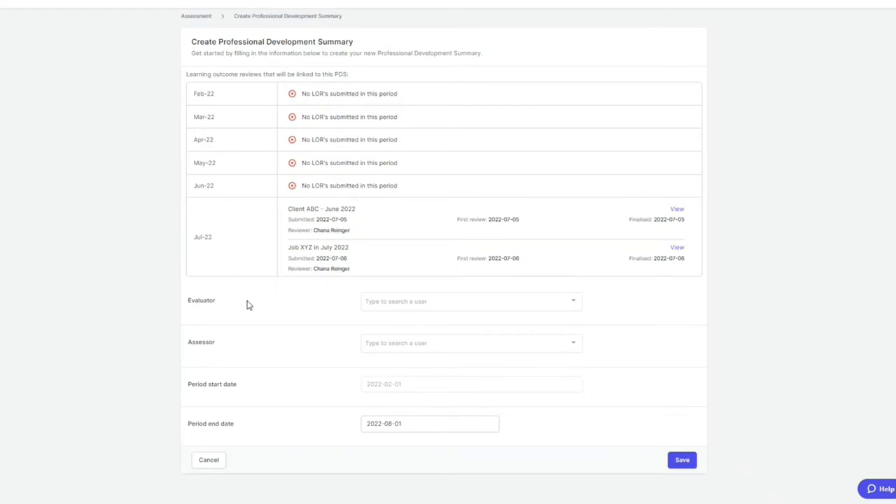
pyautogui.moveTo(255, 301)
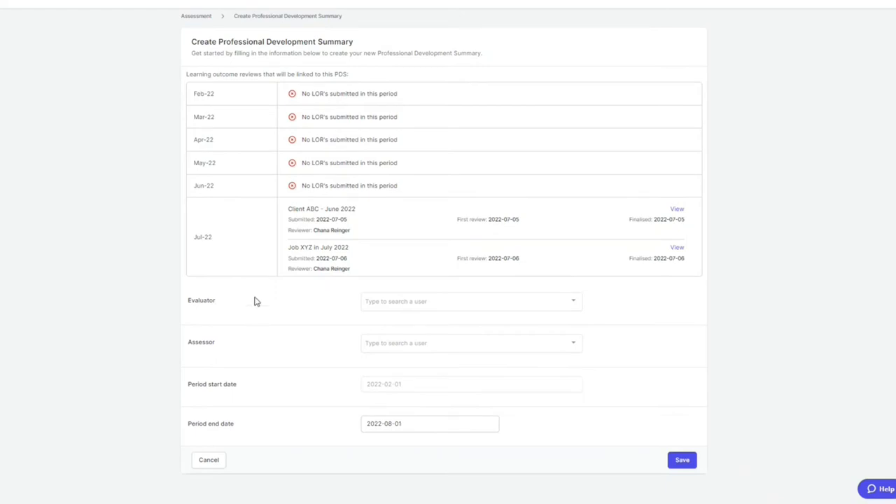
pyautogui.moveTo(245, 310)
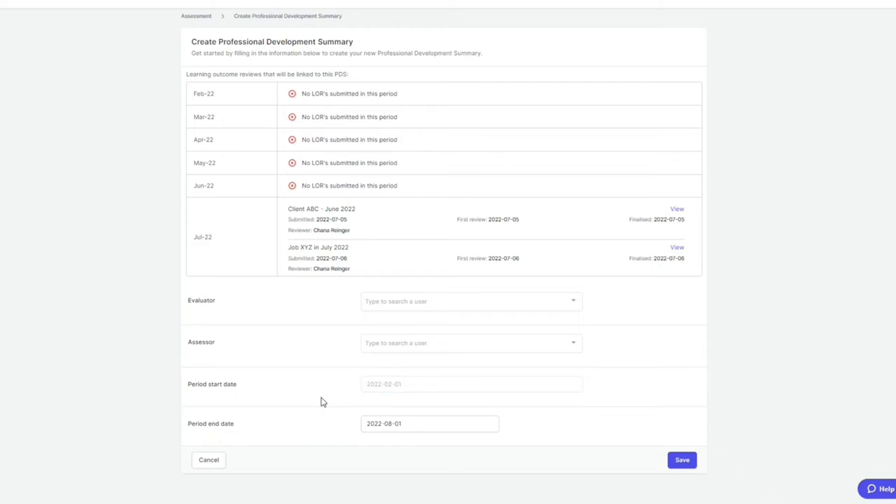
pyautogui.moveTo(313, 390)
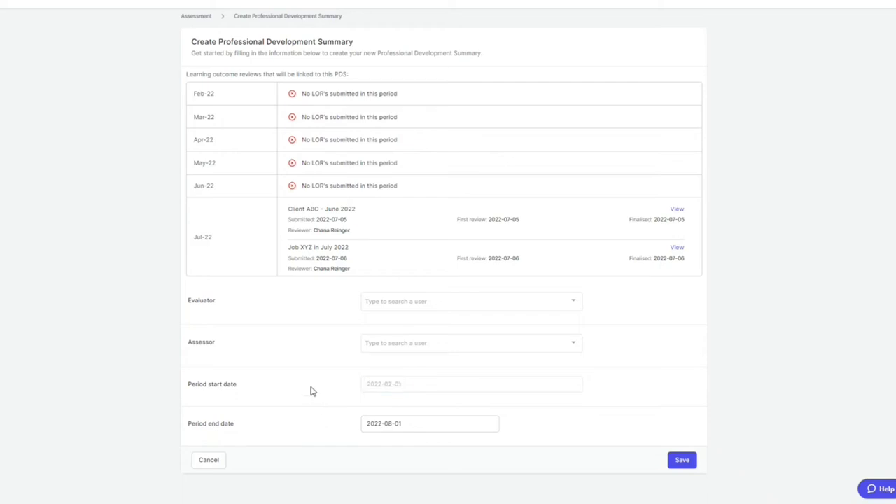
pyautogui.moveTo(235, 294)
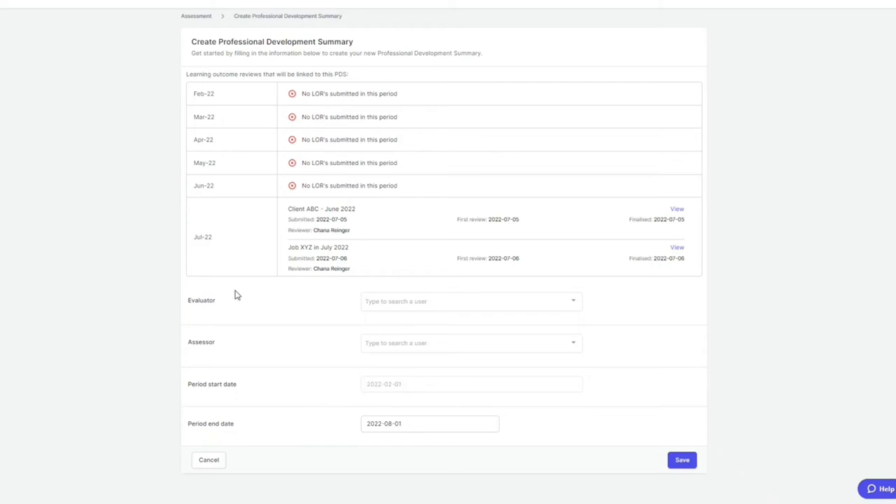
pyautogui.moveTo(245, 315)
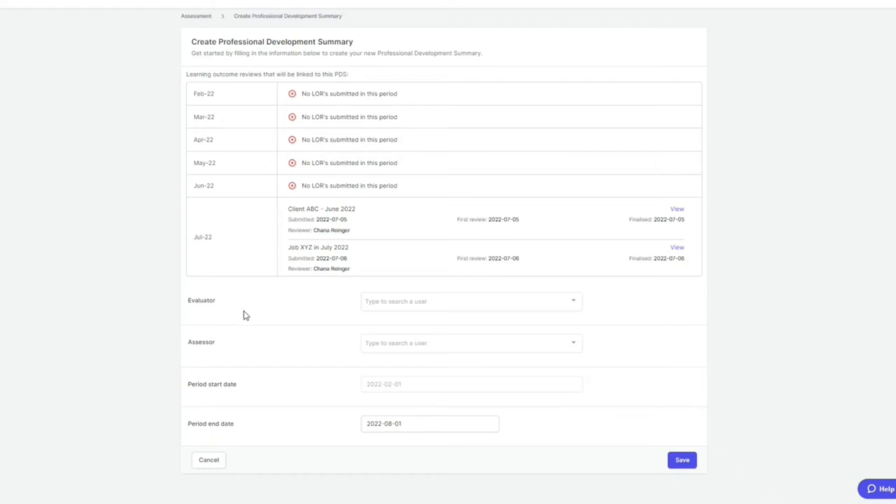
pyautogui.moveTo(229, 297)
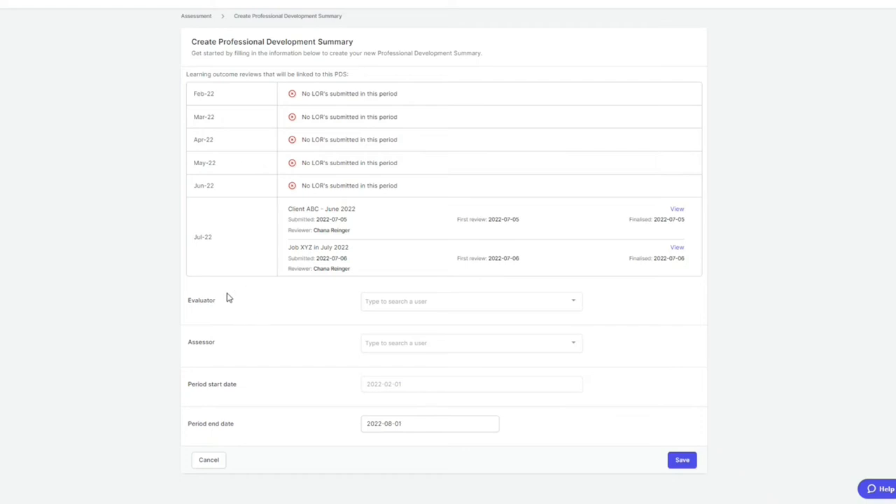
pyautogui.moveTo(219, 306)
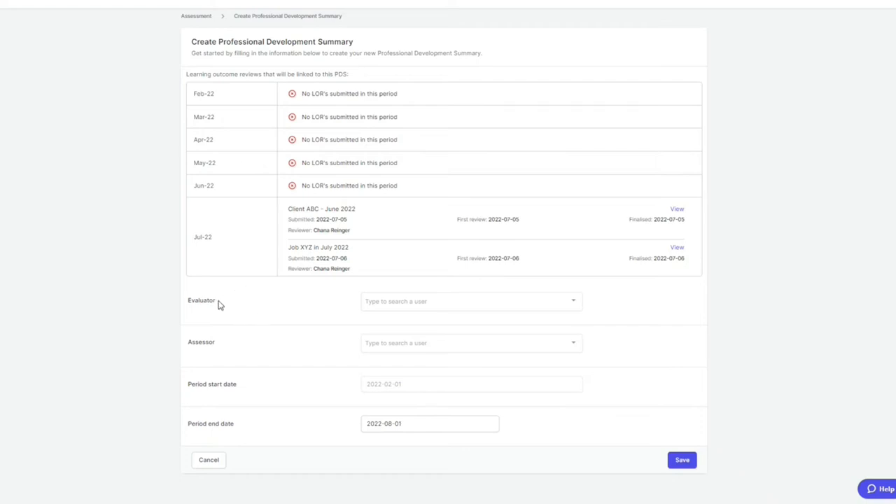
pyautogui.moveTo(222, 305)
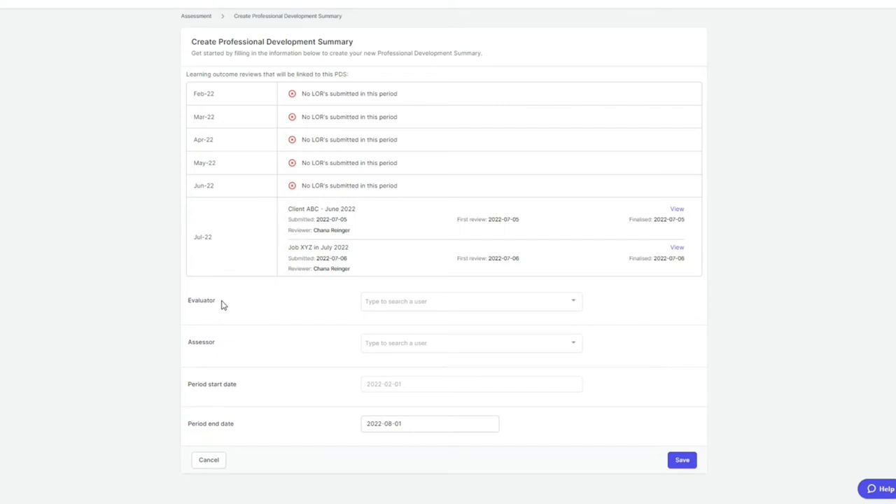
pyautogui.moveTo(462, 431)
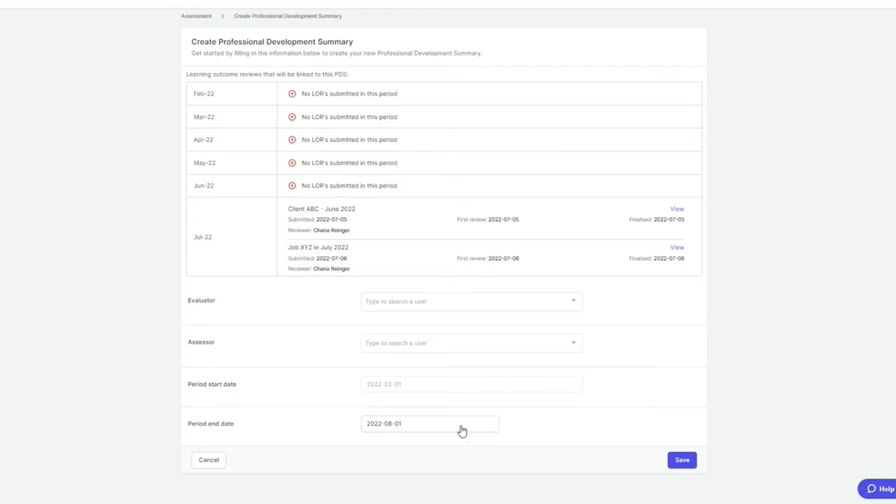
# Abandon the unsaved summary form and sign back in, landing on the Administration Users page
pyautogui.click(428, 423)
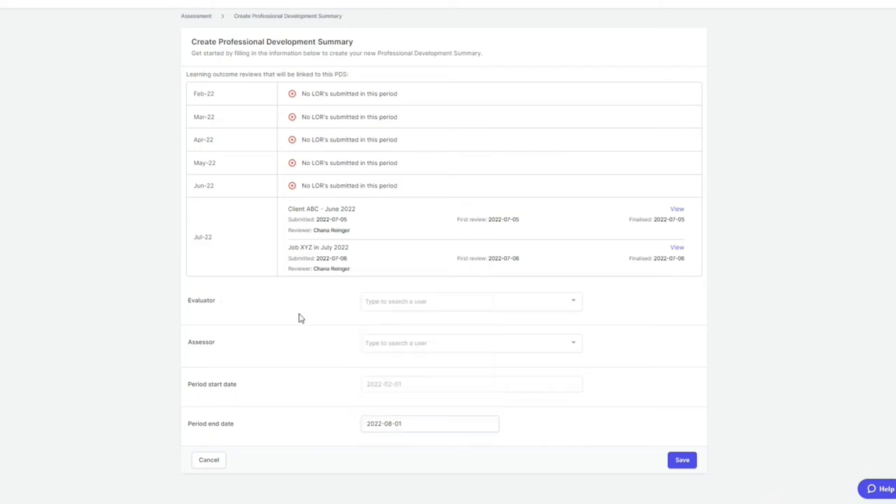
pyautogui.moveTo(282, 333)
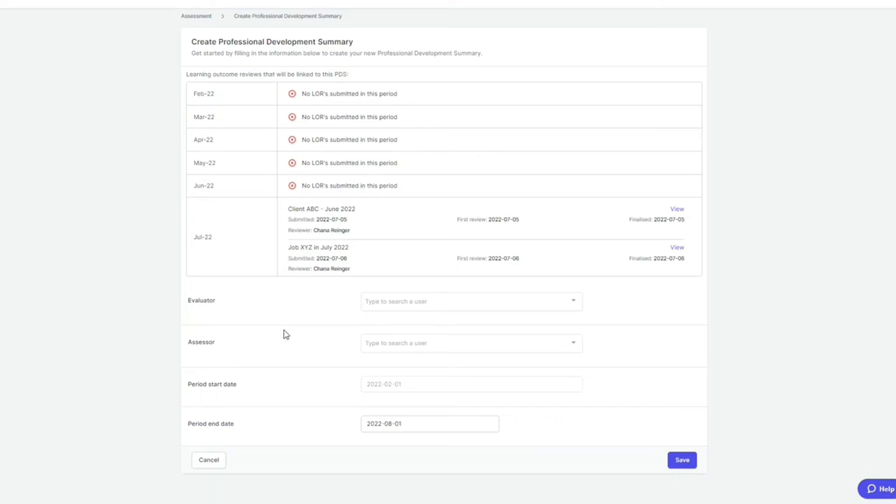
pyautogui.moveTo(646, 306)
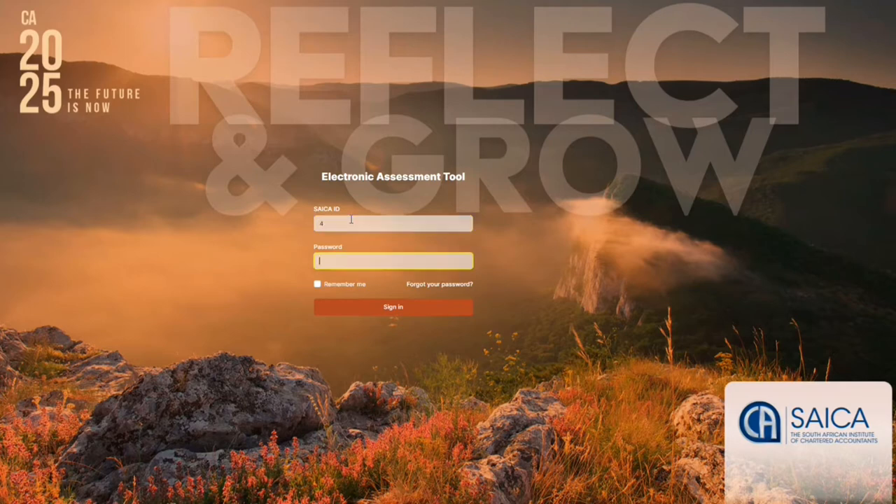
pyautogui.click(392, 307)
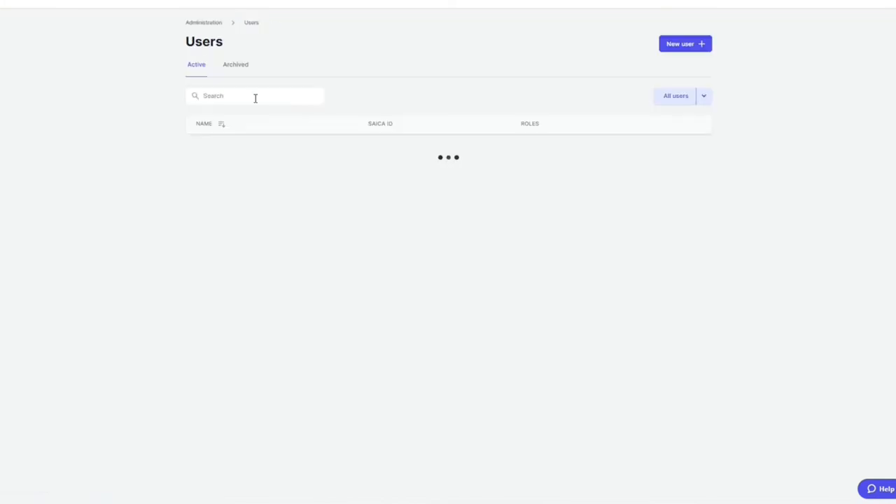
pyautogui.write('33')
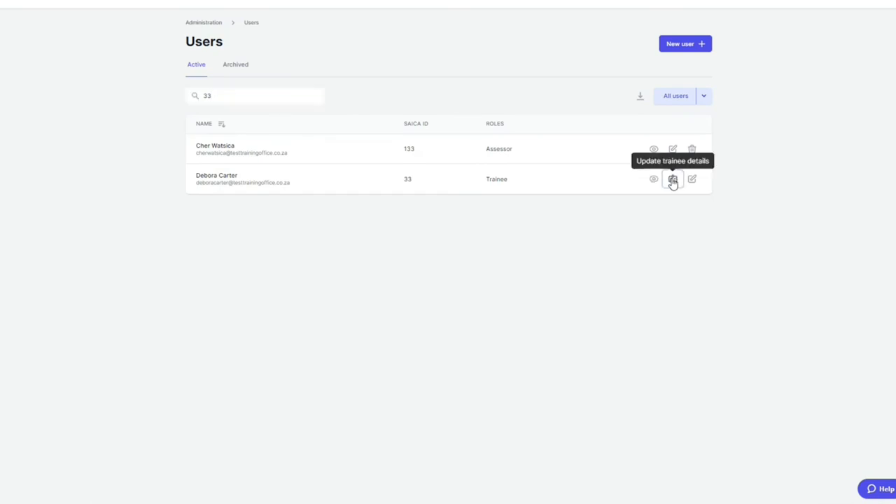
pyautogui.click(672, 179)
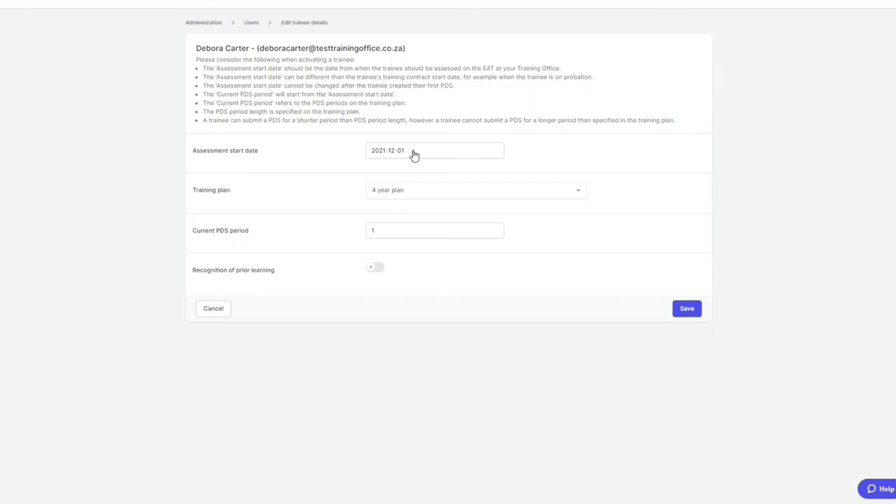
pyautogui.click(434, 150)
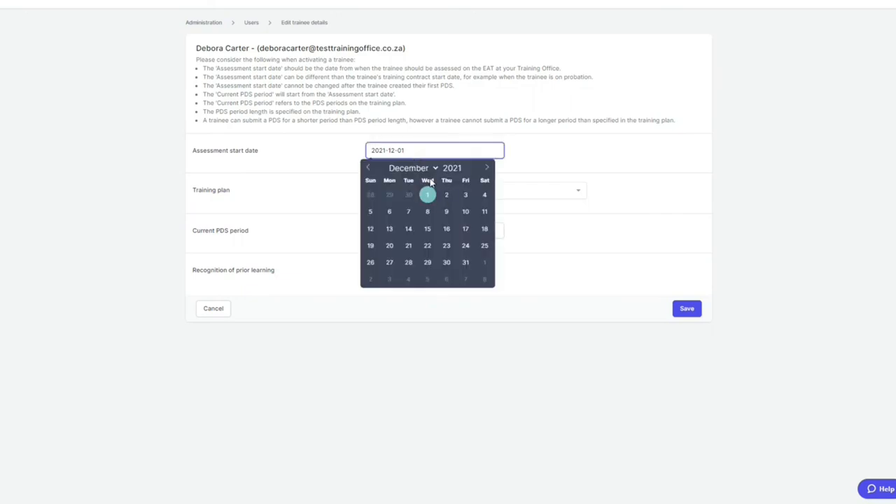
pyautogui.click(409, 168)
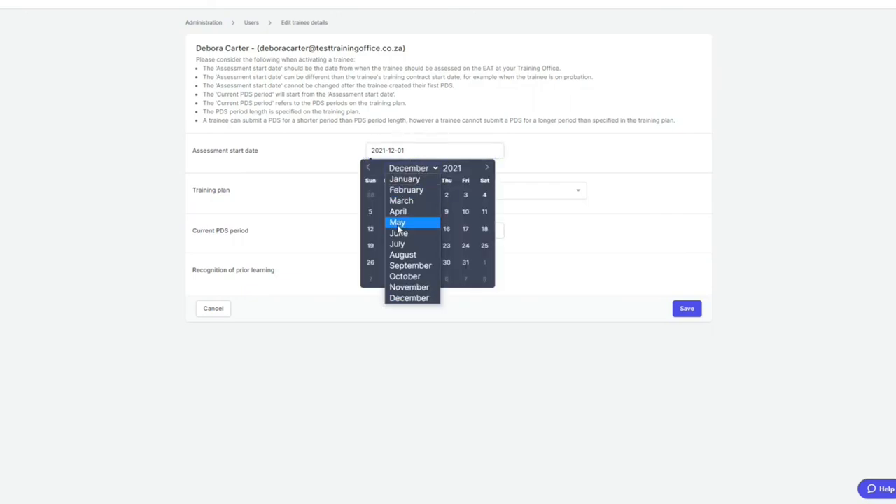
pyautogui.moveTo(406, 191)
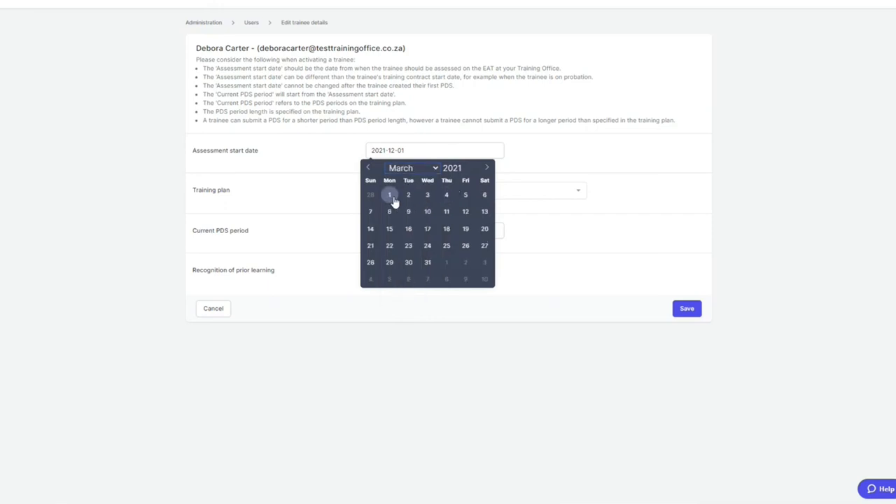
pyautogui.click(389, 194)
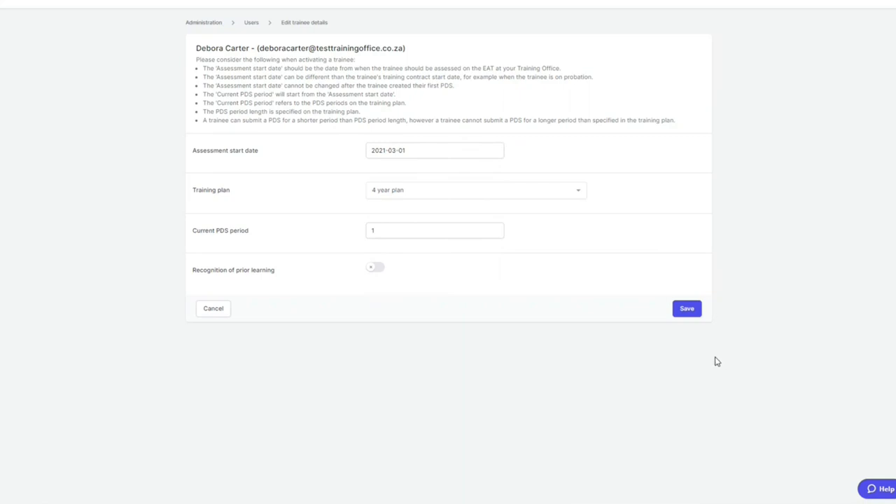
pyautogui.moveTo(342, 337)
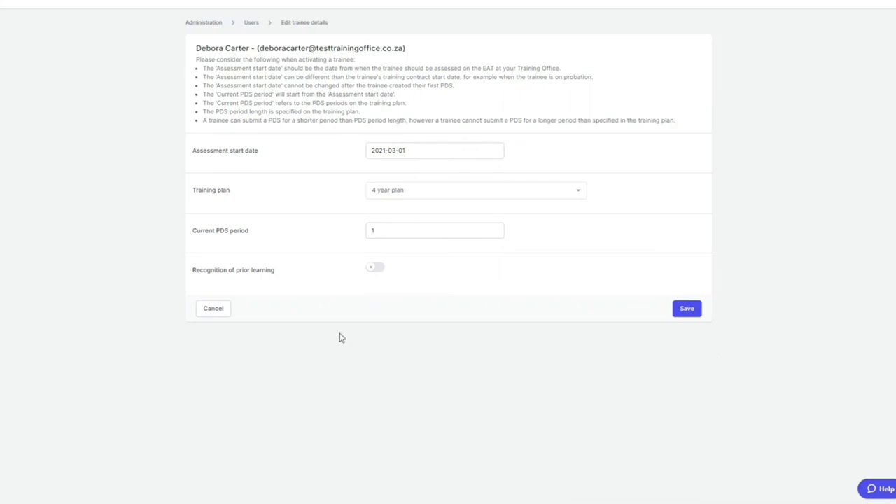
pyautogui.moveTo(279, 369)
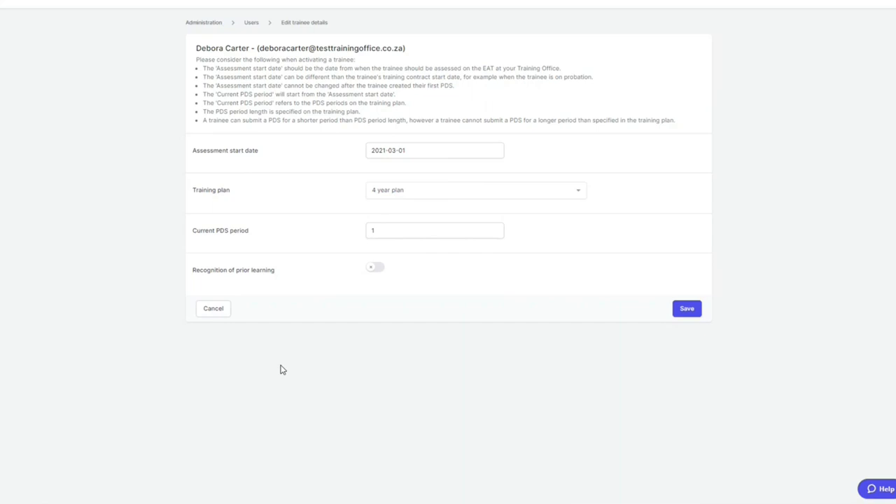